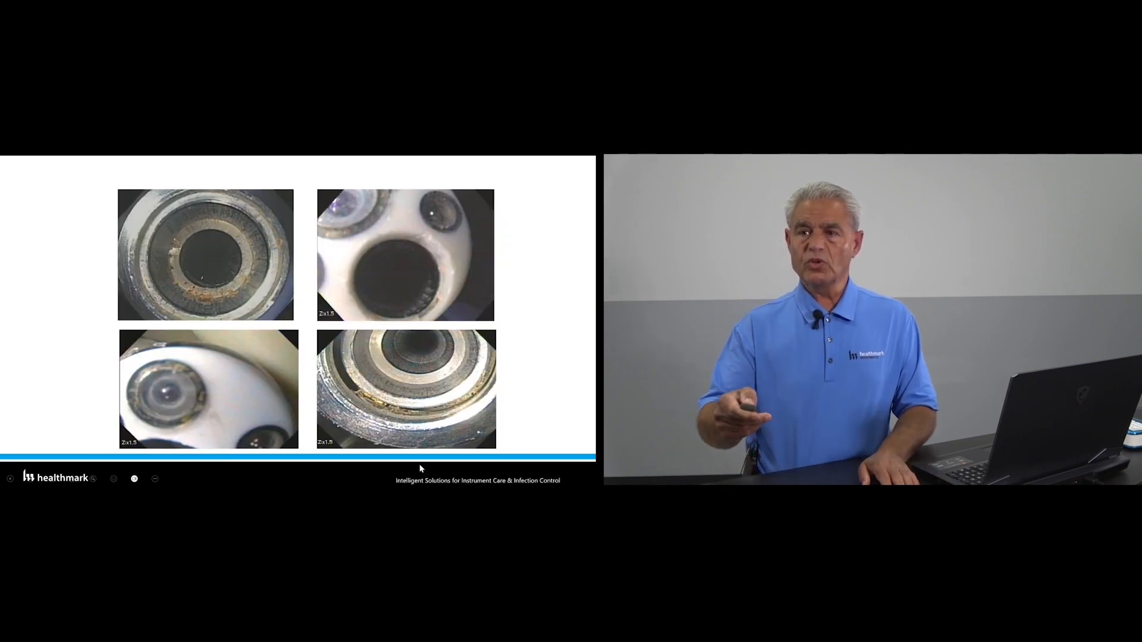
mouse_move(207, 292)
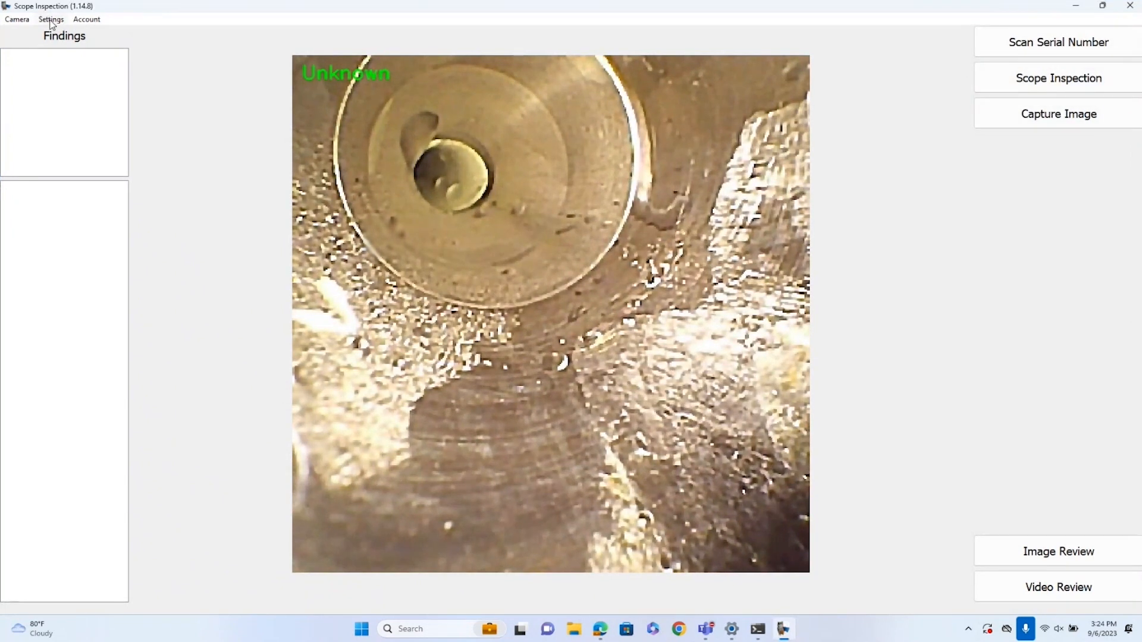
Bring up the application settings from the main inspection window.
left_click(50, 19)
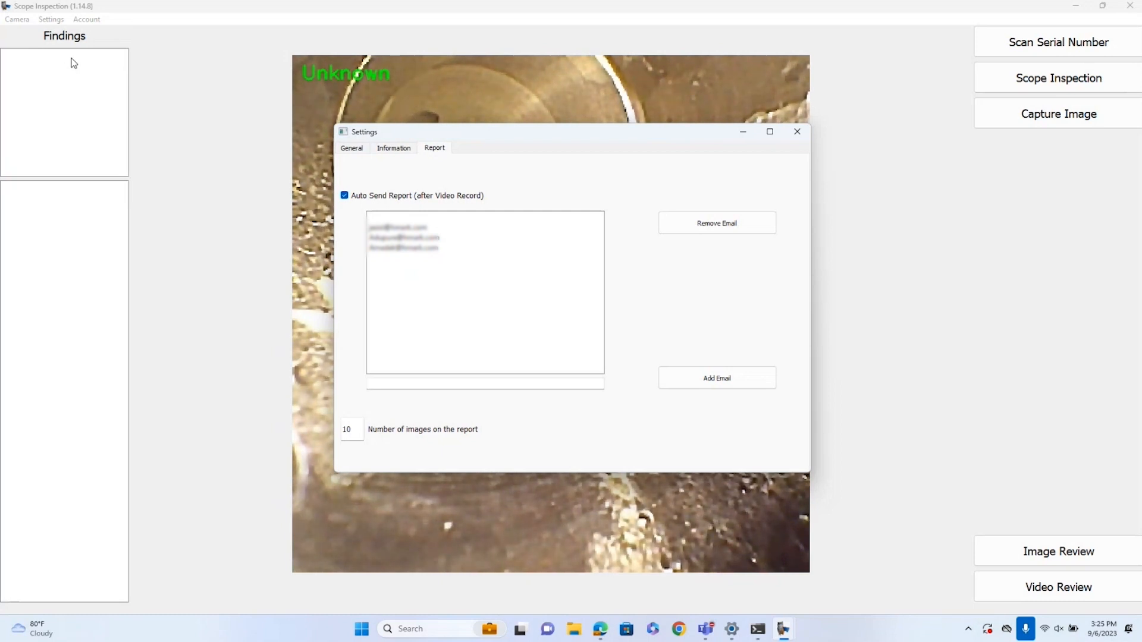
mouse_move(506, 73)
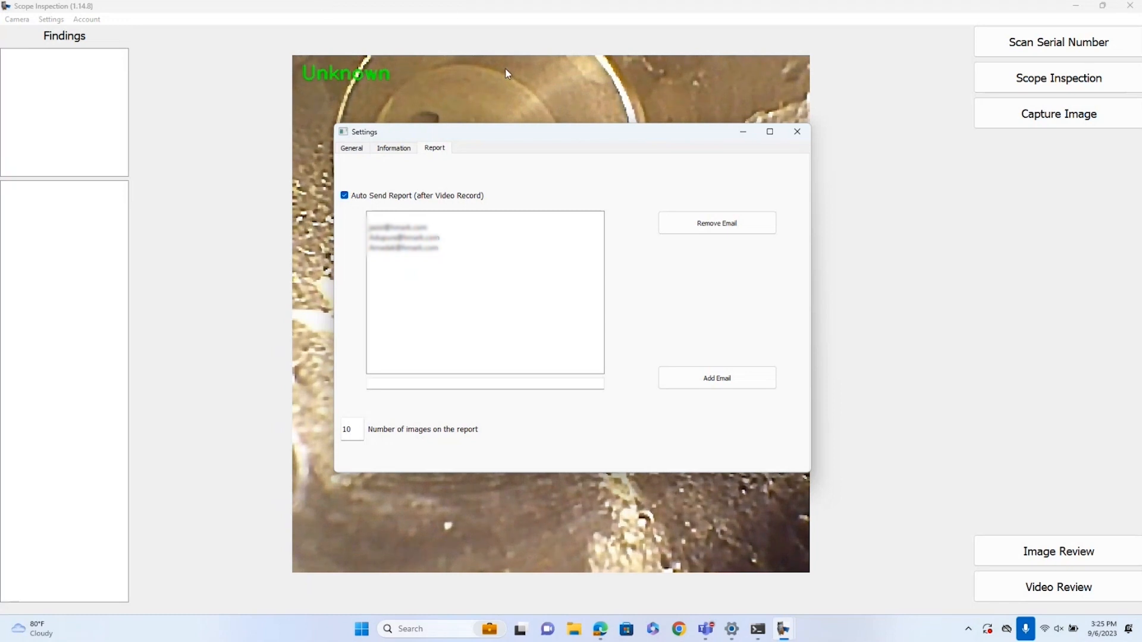
mouse_move(816, 119)
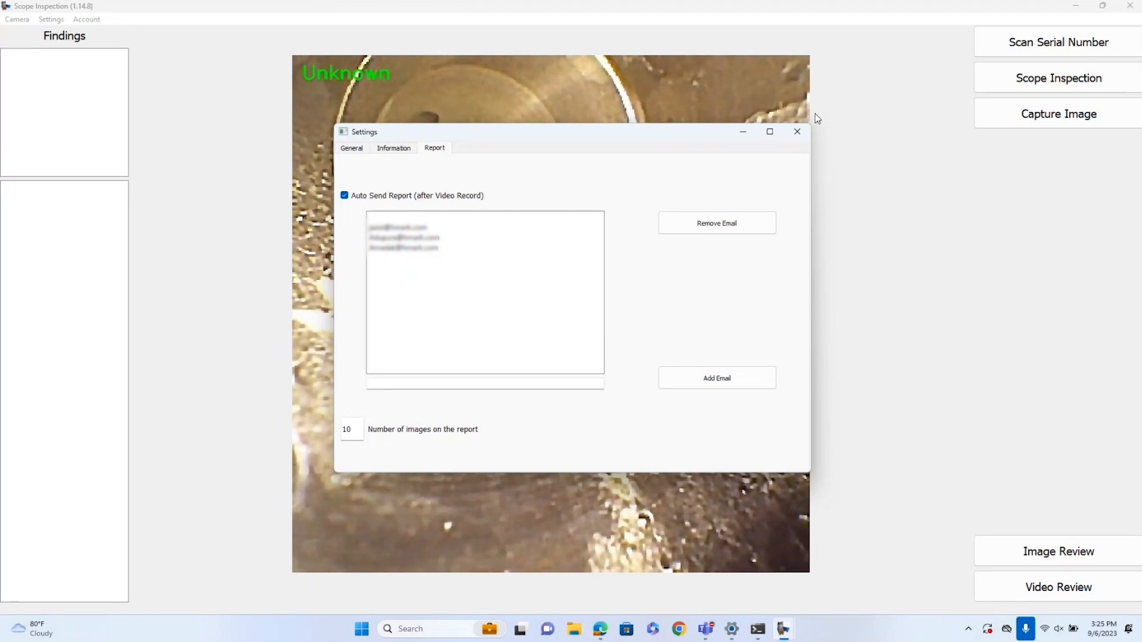
mouse_move(797, 132)
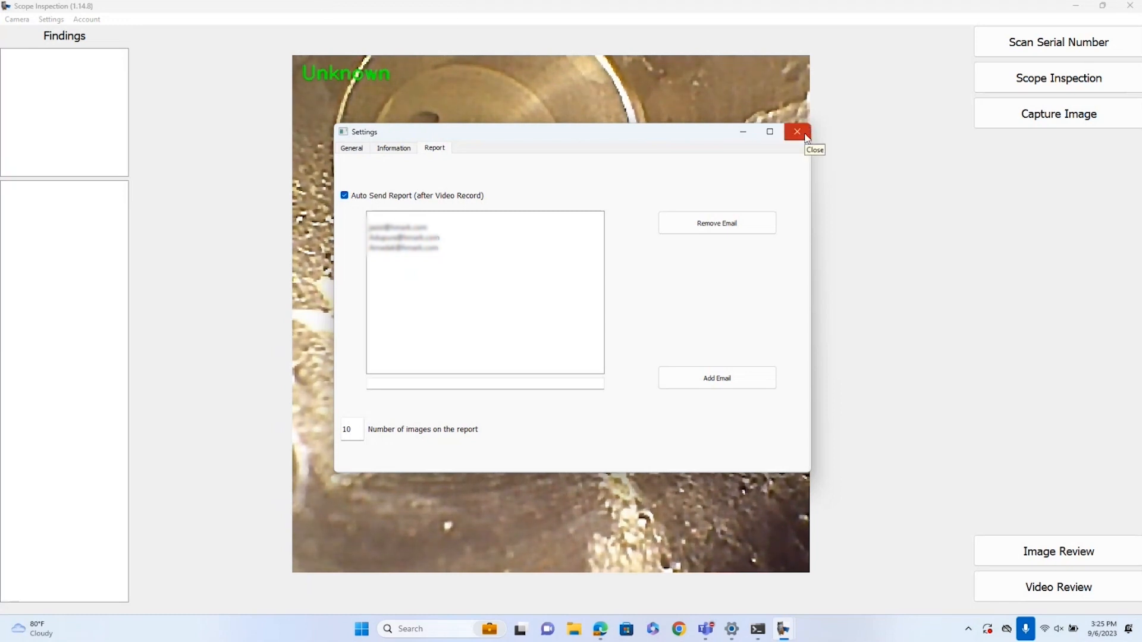
Close the settings window and return to the live scope camera feed.
left_click(796, 132)
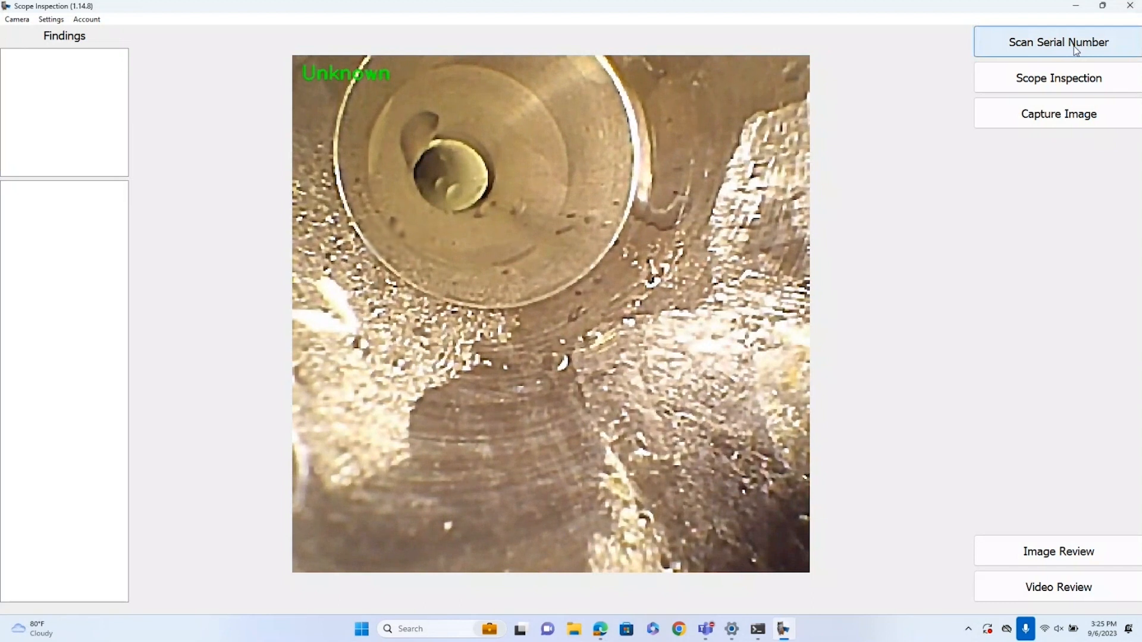
Scan the scope's serial number and confirm it as 4578960.
left_click(1057, 42)
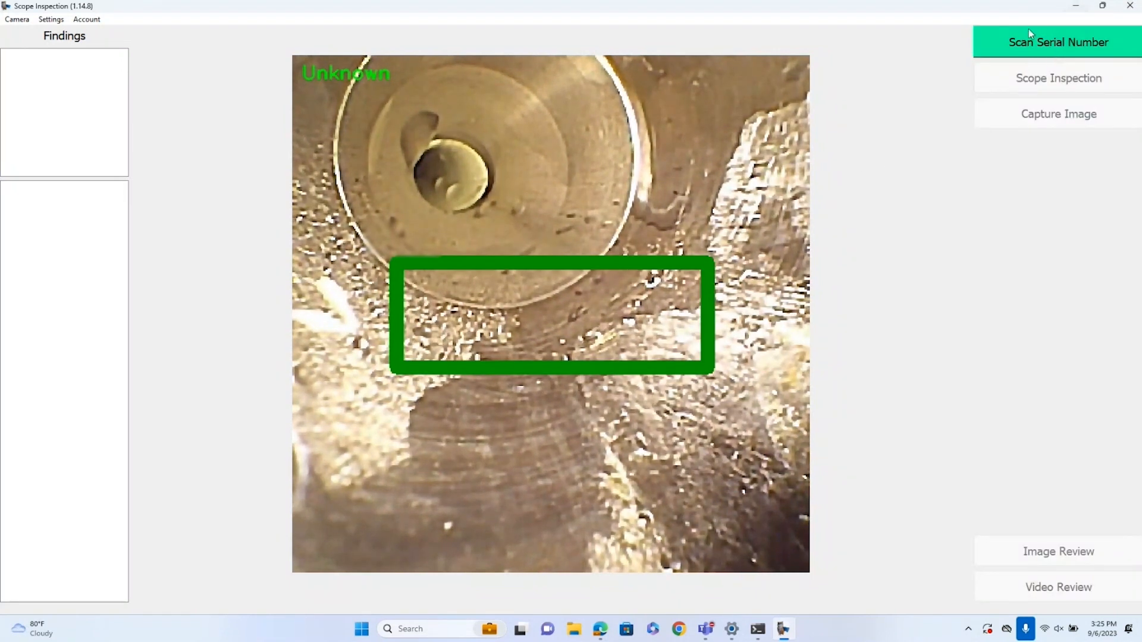
left_click(1058, 42)
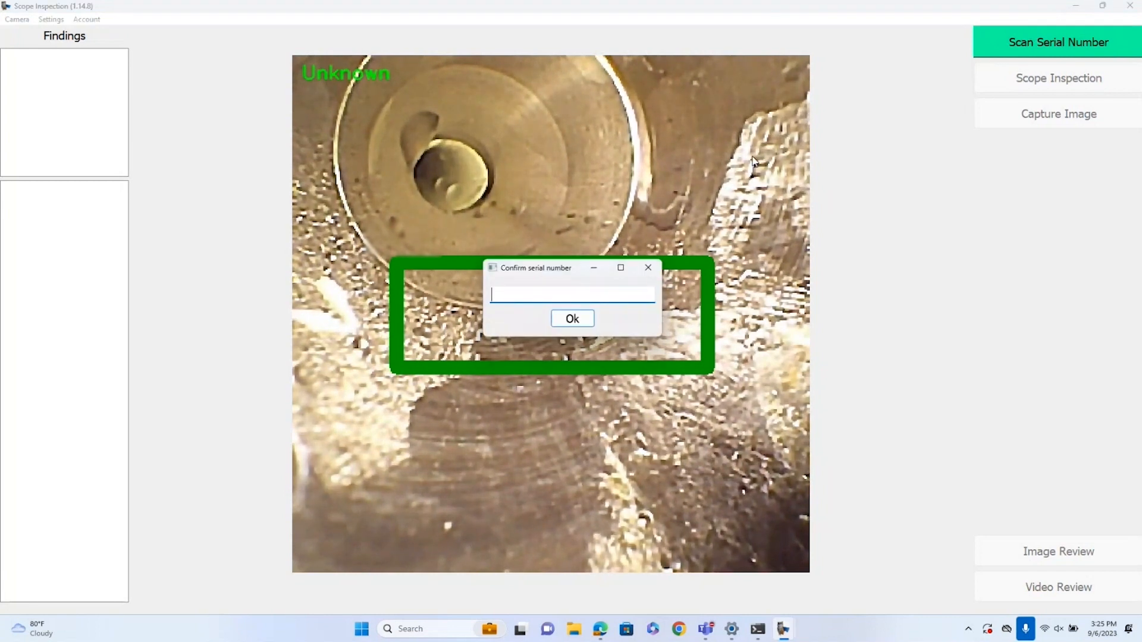
type("45")
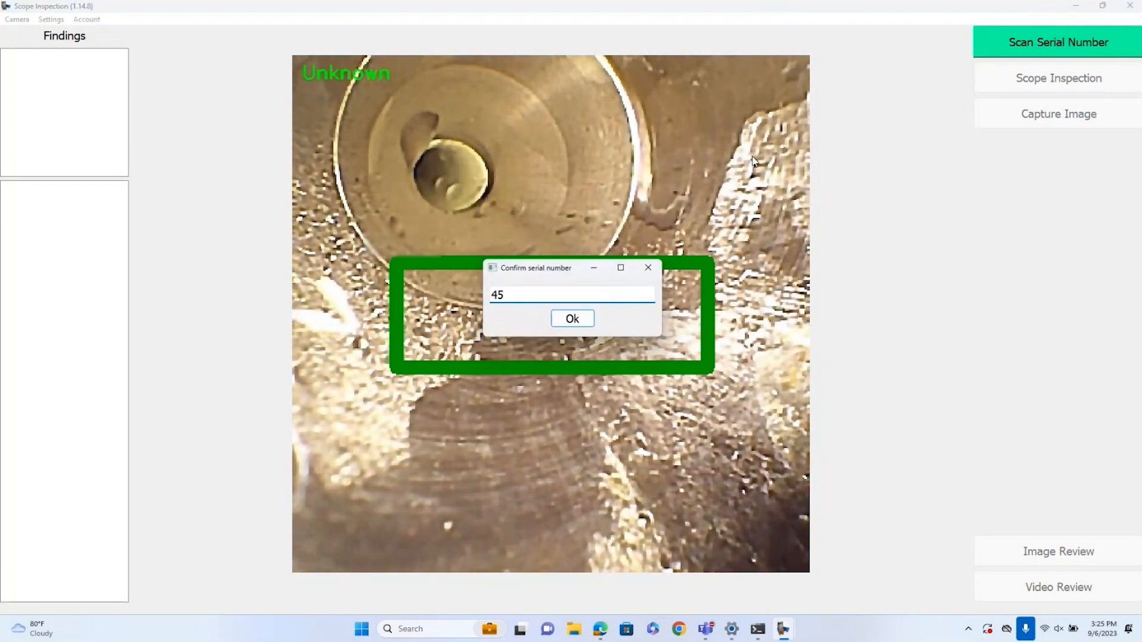
type("78960")
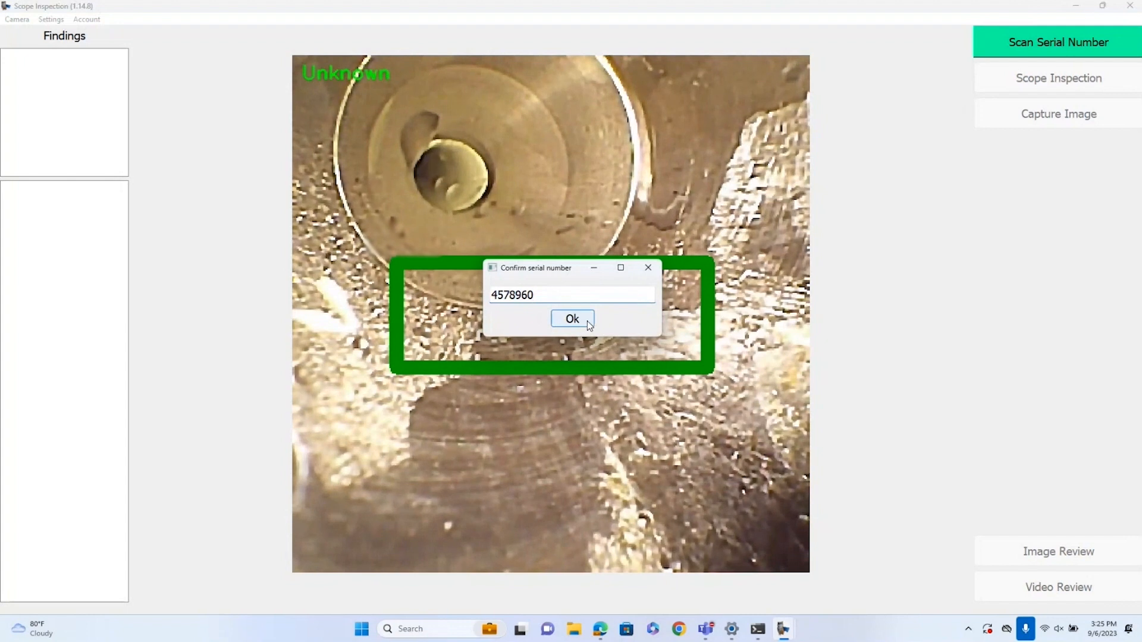
left_click(573, 318)
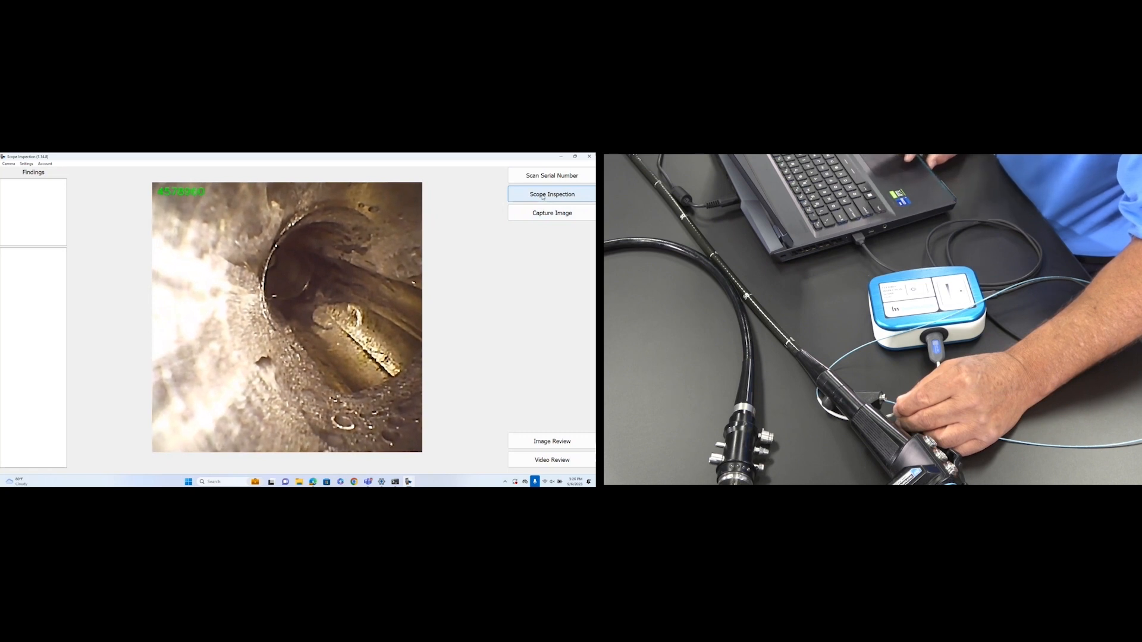
Start the inspection of scope 4578960 so the Findings table begins tallying defects.
left_click(551, 194)
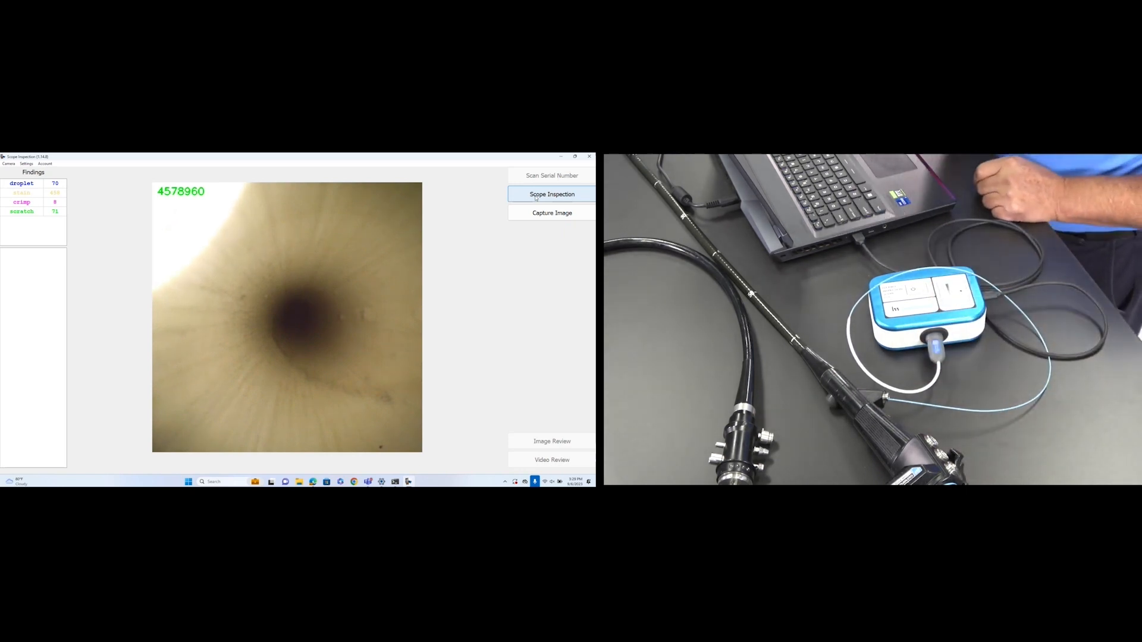
left_click(574, 157)
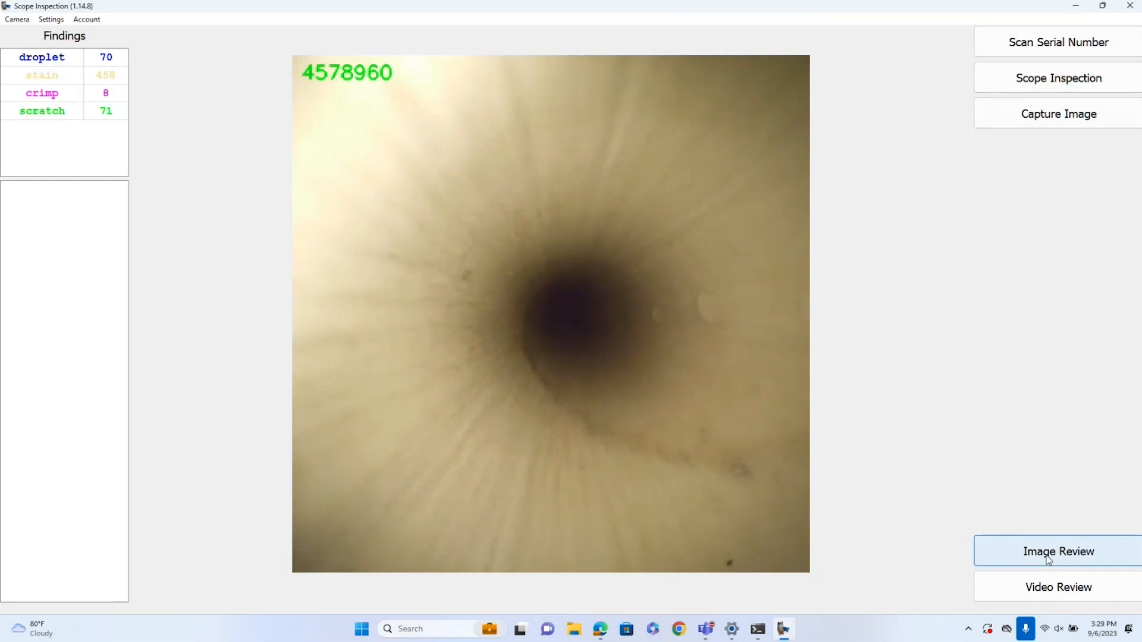
Load the first 2023-09-06 recording in Video Review with Show Detect and Show Identical enabled.
left_click(1058, 586)
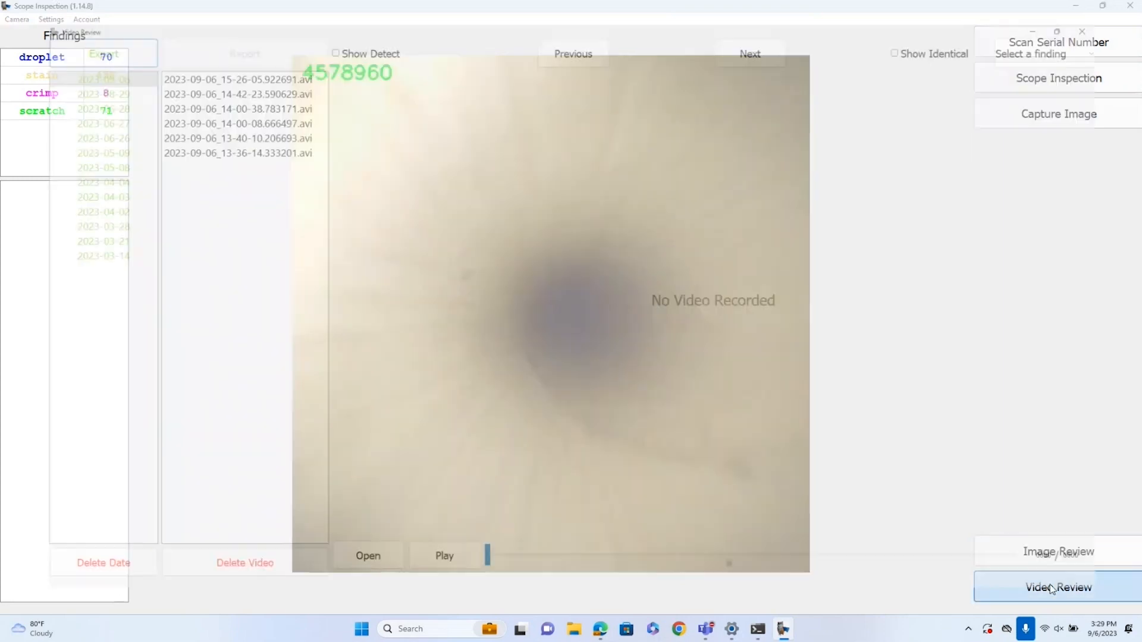
left_click(1058, 587)
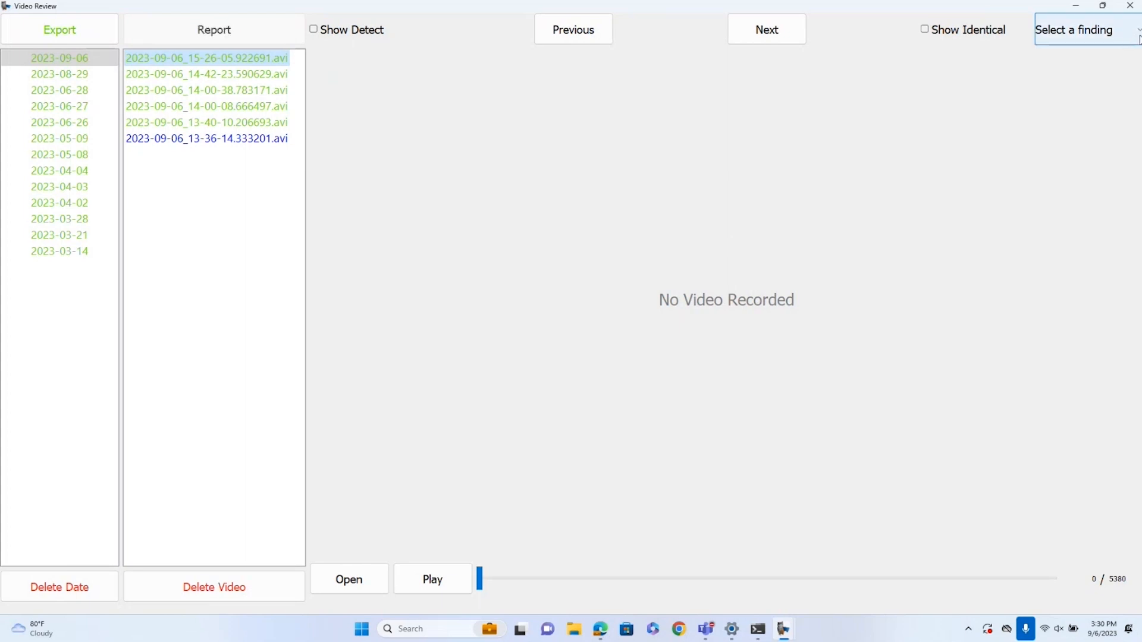
left_click(1086, 29)
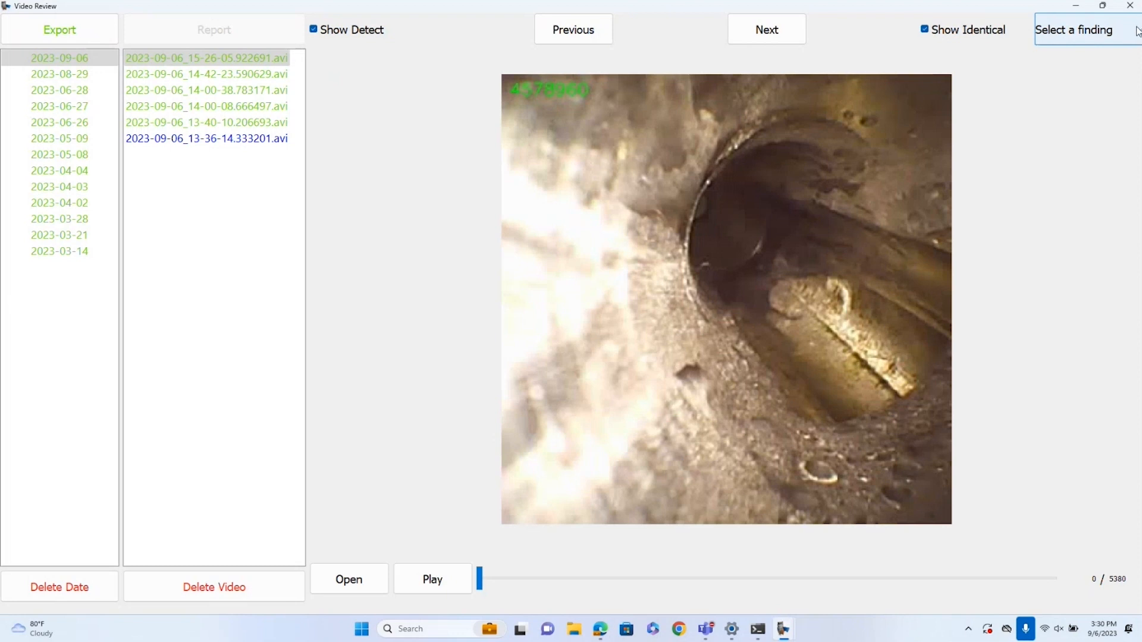
Play back recording 2023-09-06_14-42-23.590629.avi, step through its findings, and leave Video Review.
left_click(1086, 29)
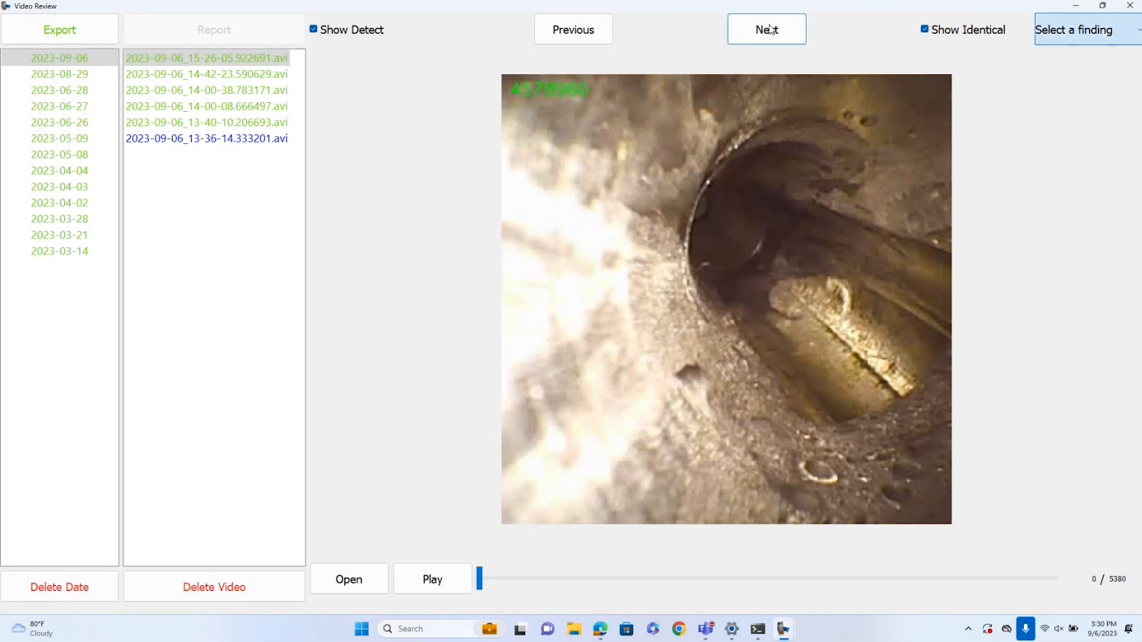
left_click(765, 29)
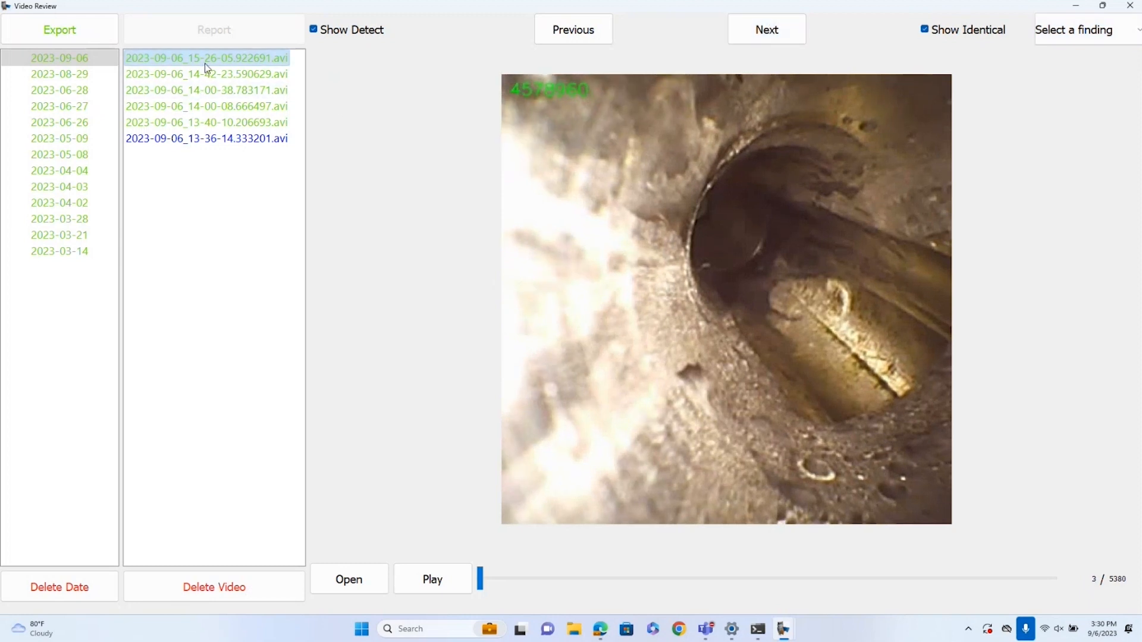
left_click(206, 74)
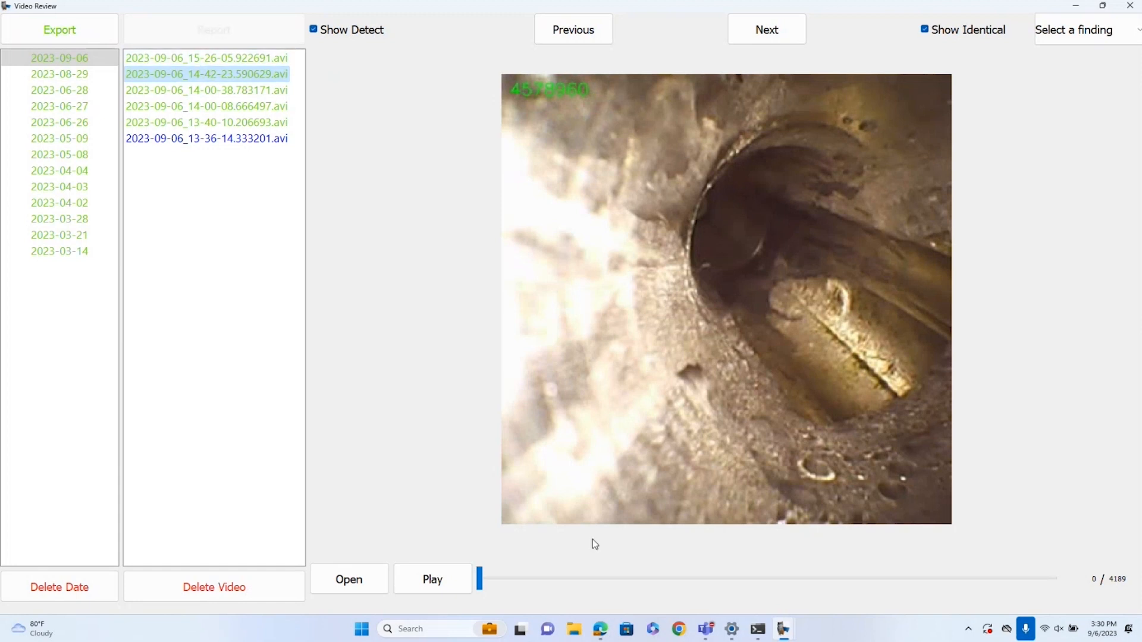
left_click(432, 579)
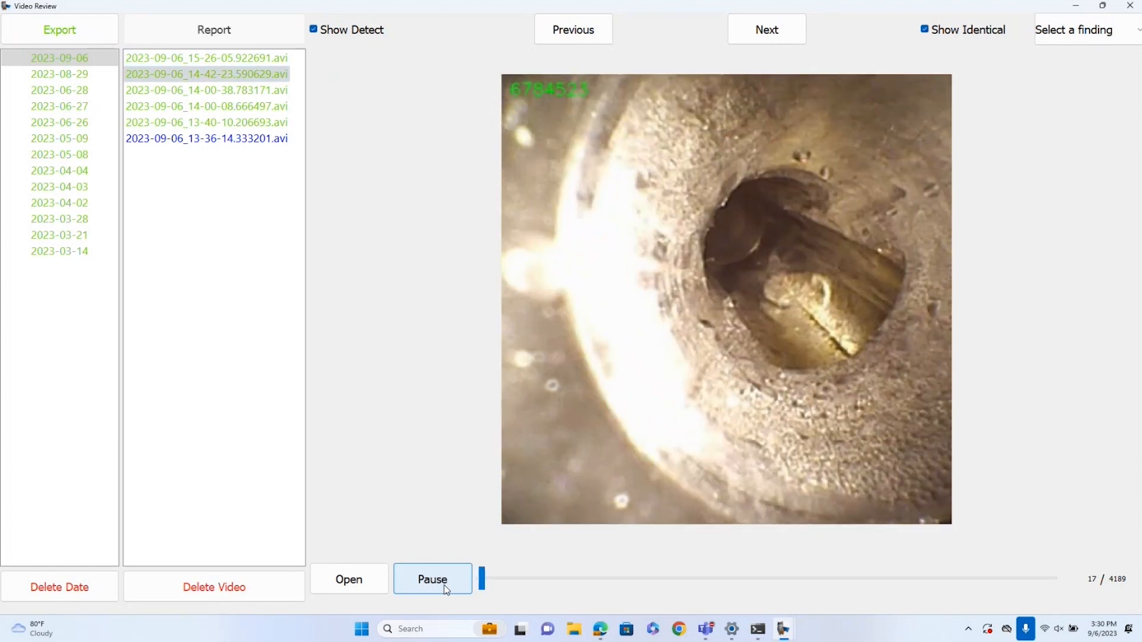
left_click(432, 579)
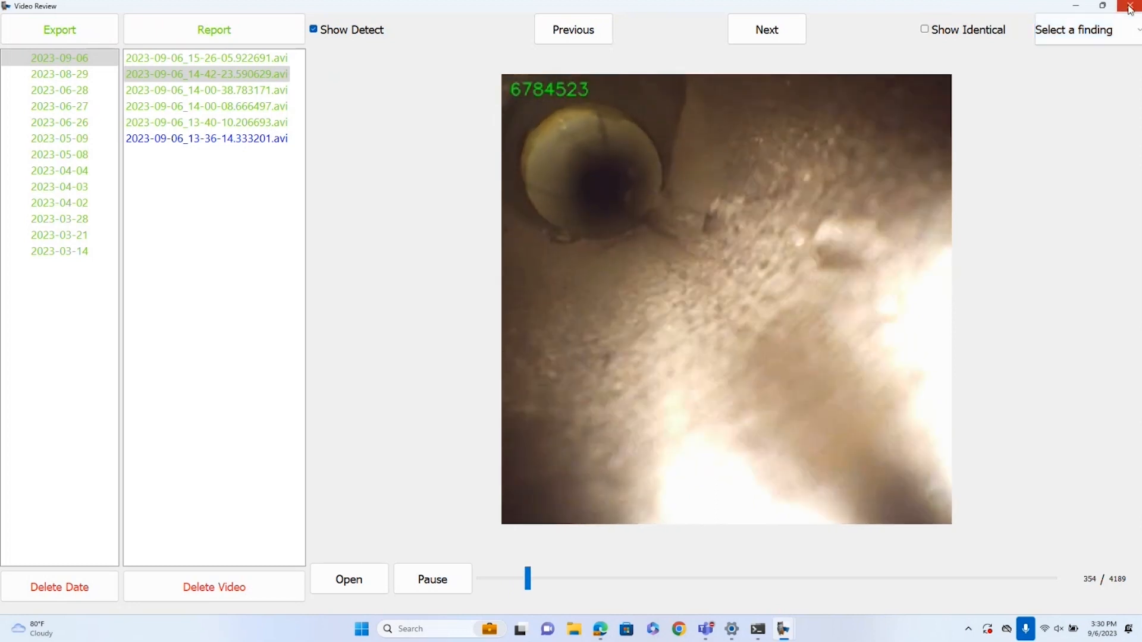
left_click(1131, 6)
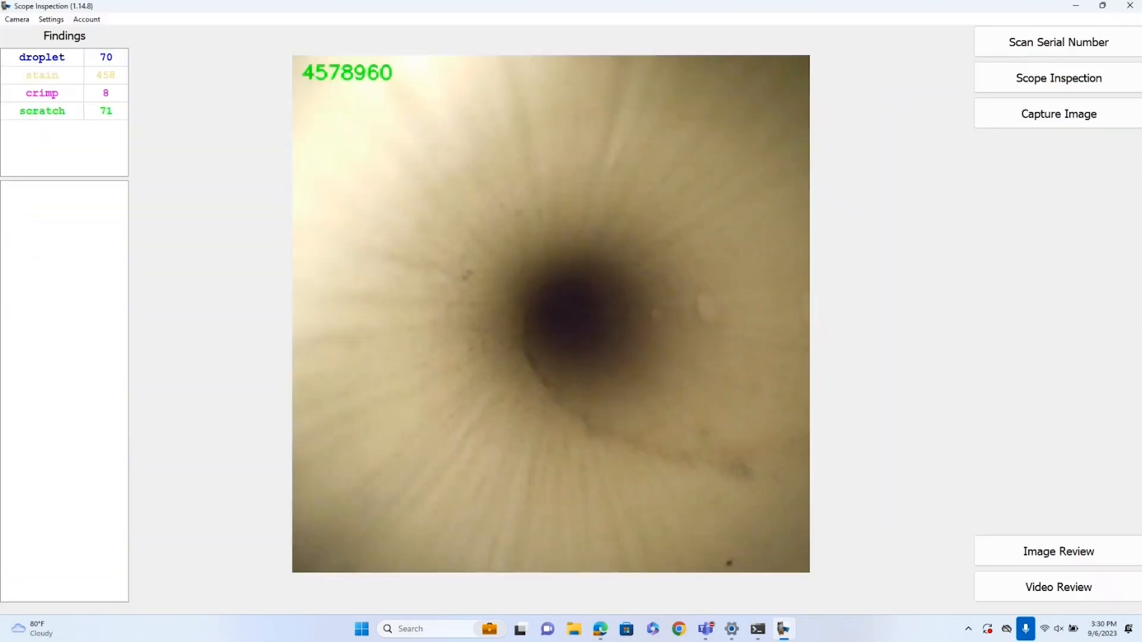
mouse_move(1058, 551)
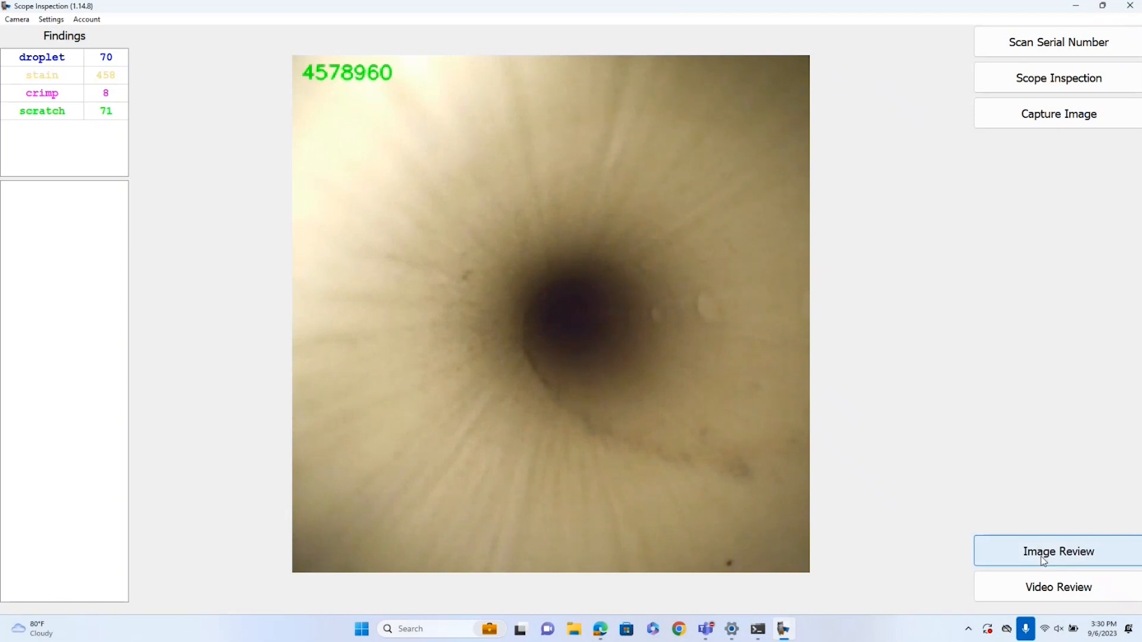
Review saved images with Show Identical on, close the app, and bring up Edge's recently closed windows.
left_click(1058, 551)
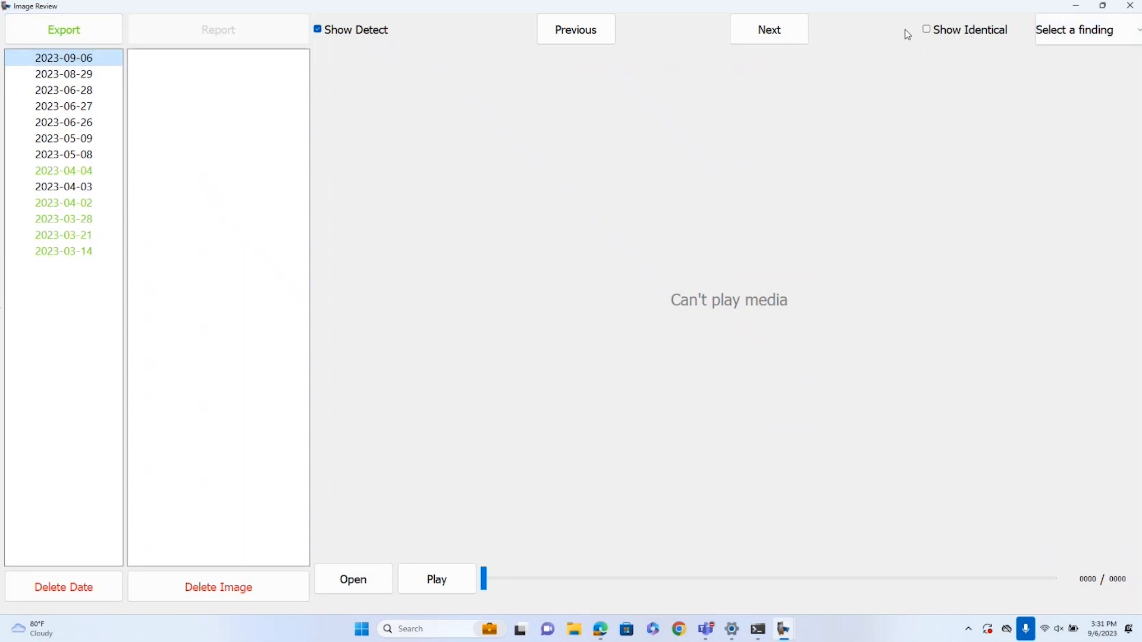
left_click(927, 28)
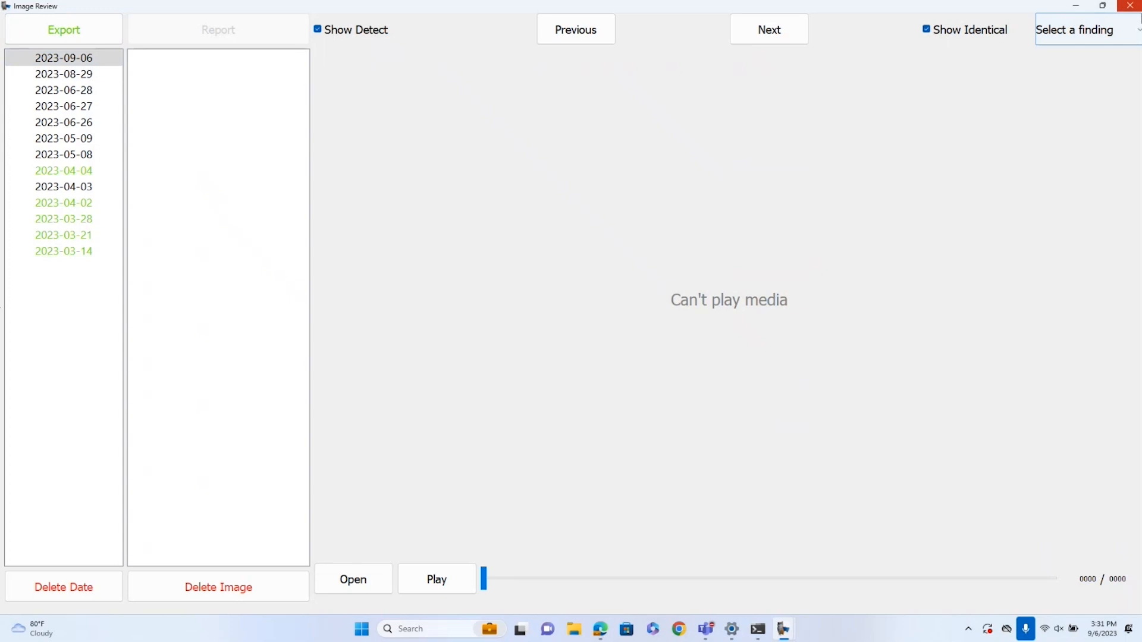
left_click(1085, 29)
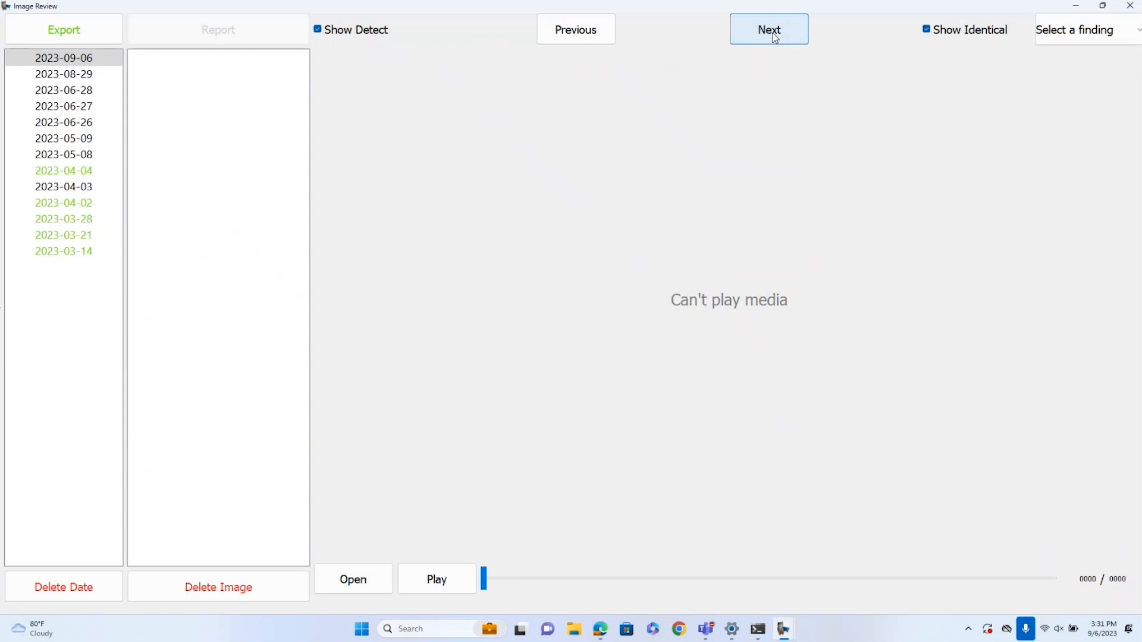
mouse_move(1015, 5)
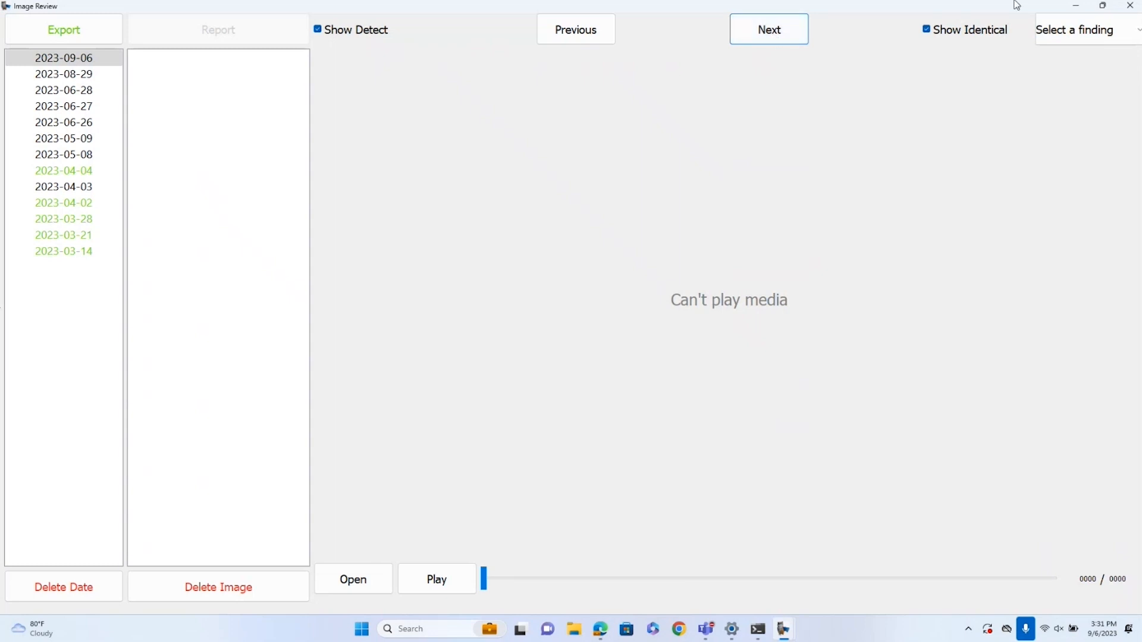
mouse_move(1133, 6)
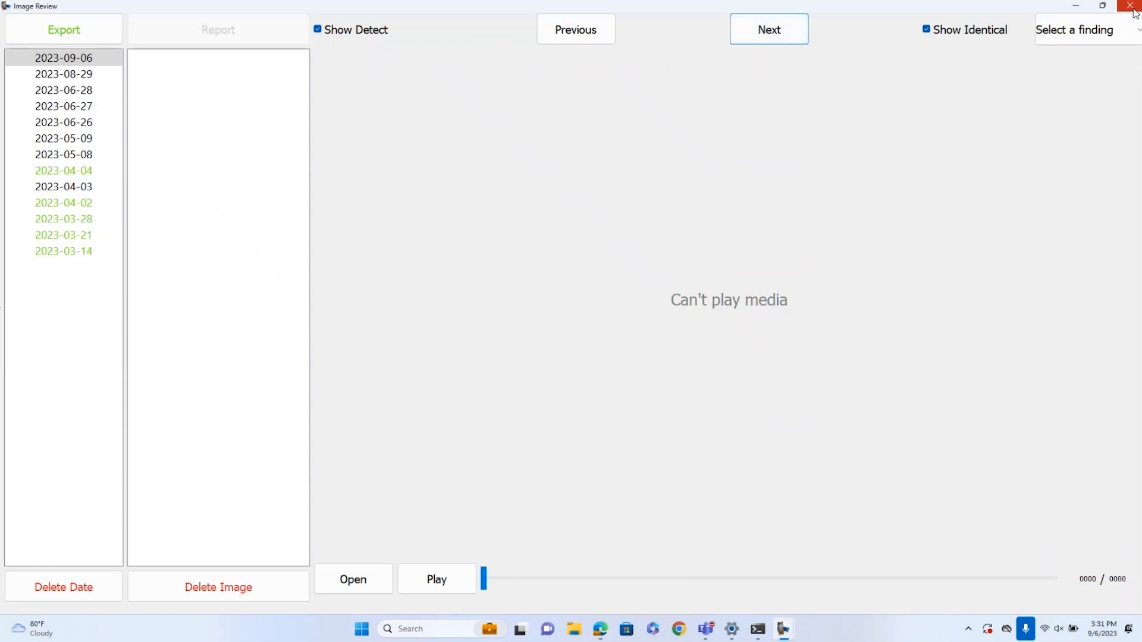
left_click(1131, 6)
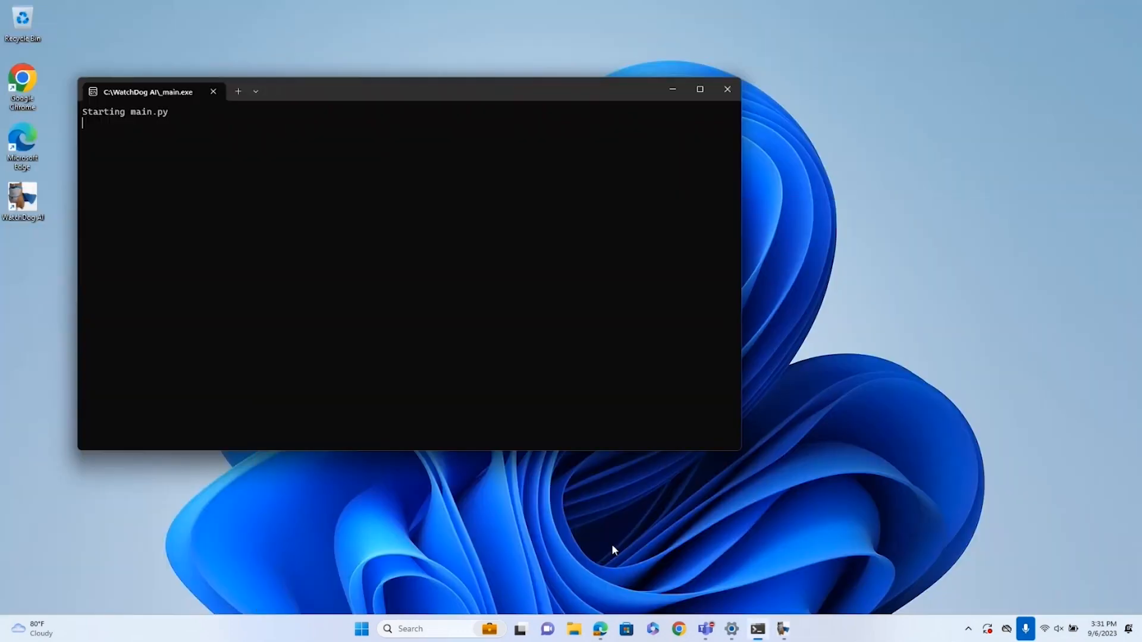
right_click(600, 628)
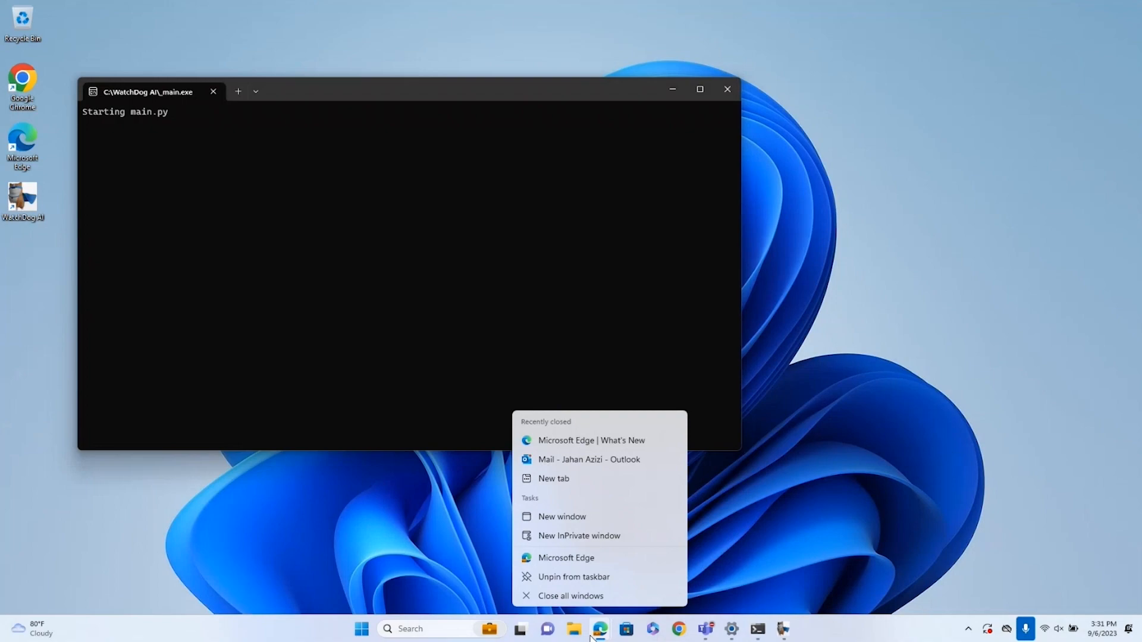
Reopen the Outlook mail window and scroll through the WatchDog Inspection Report PDF's counts and frames.
left_click(589, 459)
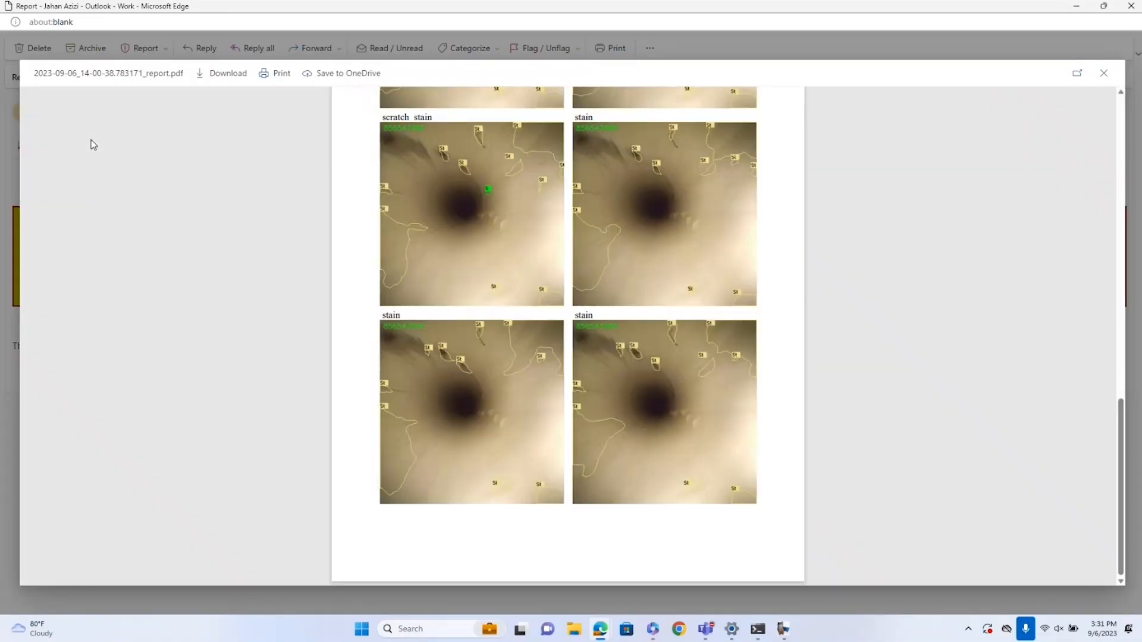
mouse_move(523, 85)
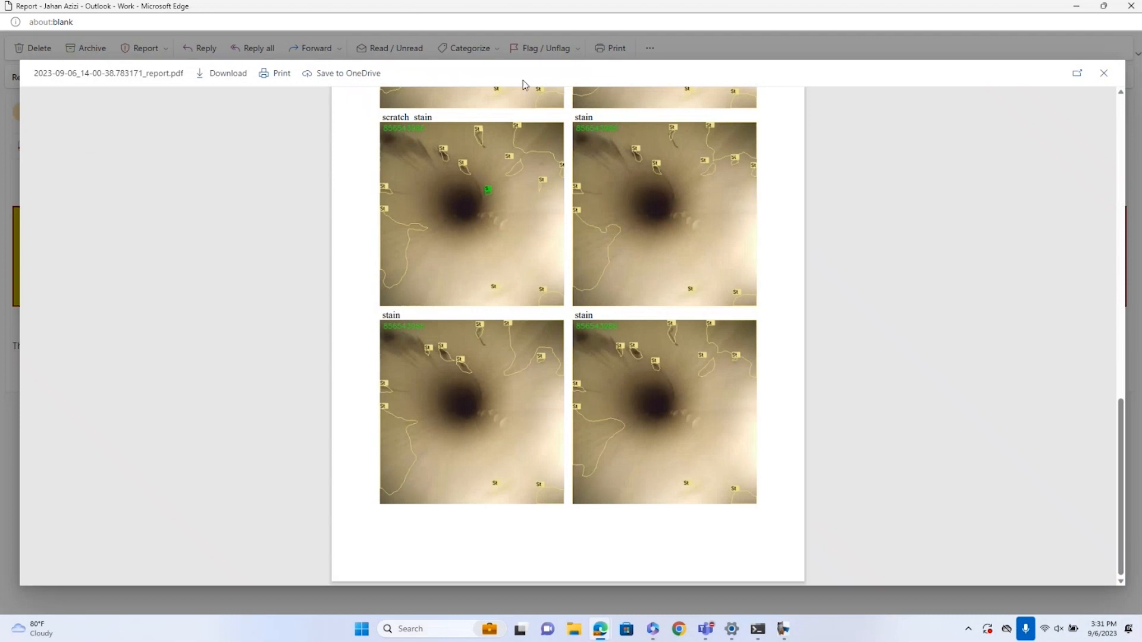
mouse_move(1078, 73)
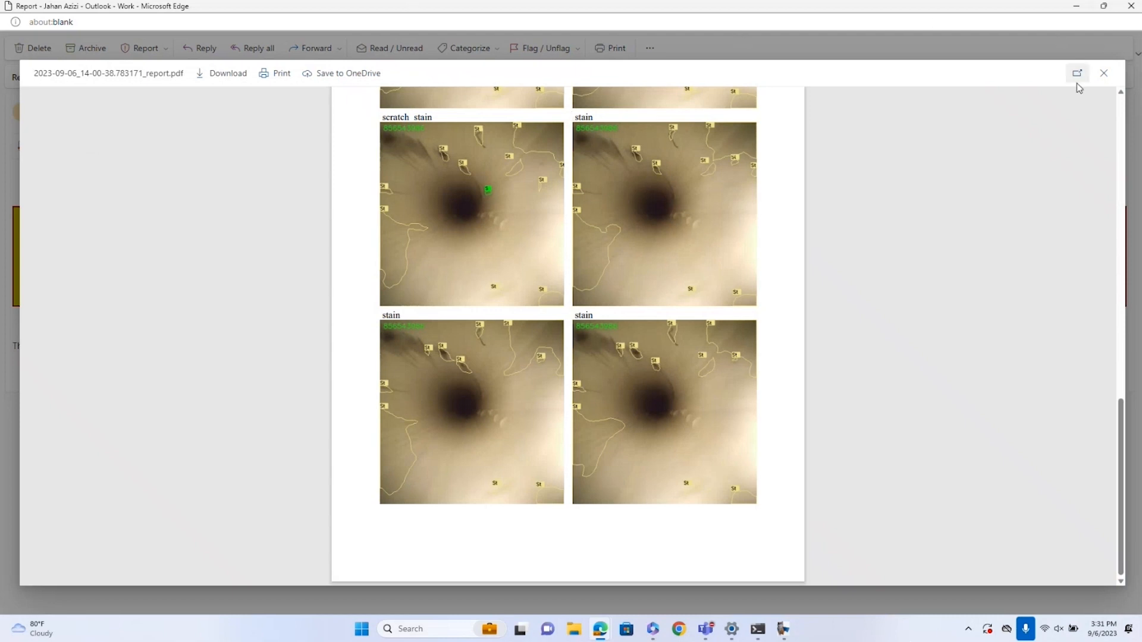
mouse_move(1125, 96)
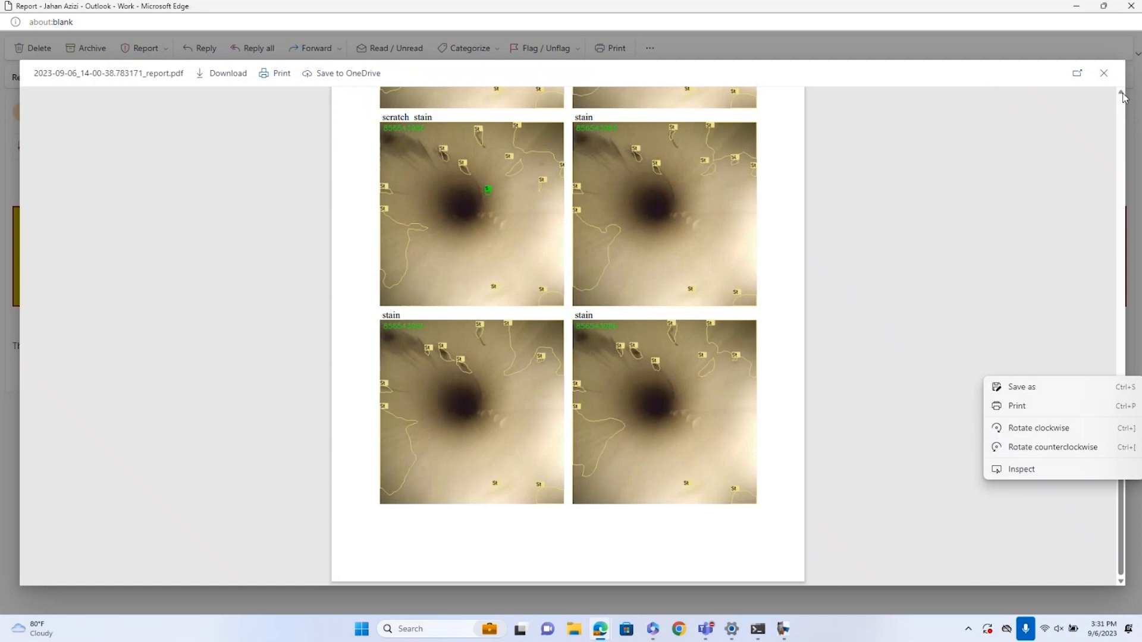
scroll("up", 3)
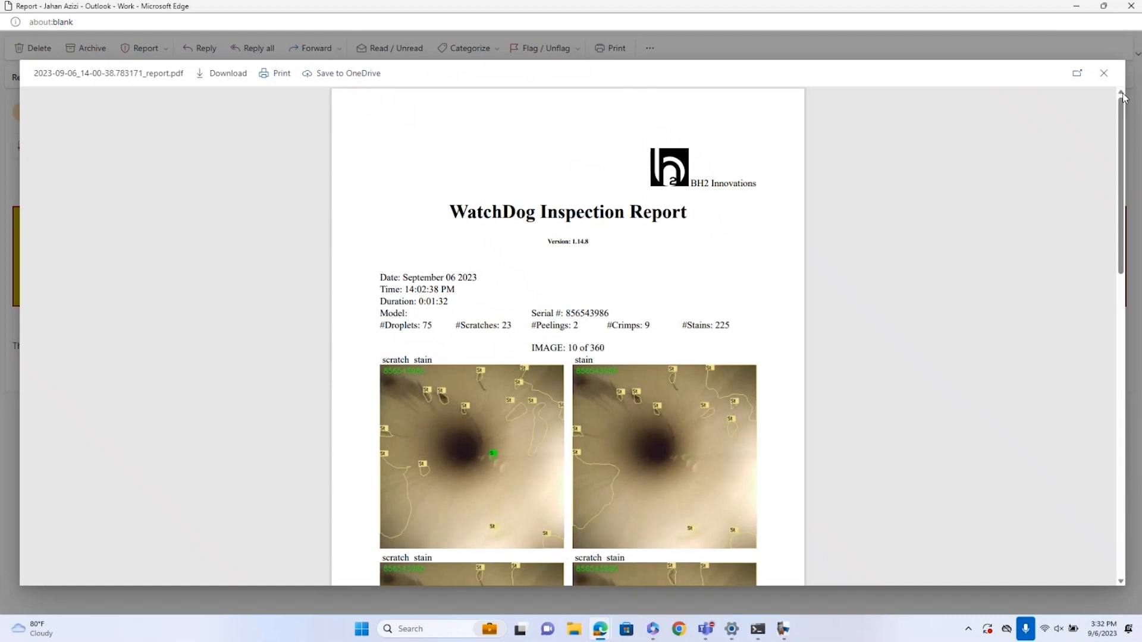
mouse_move(764, 147)
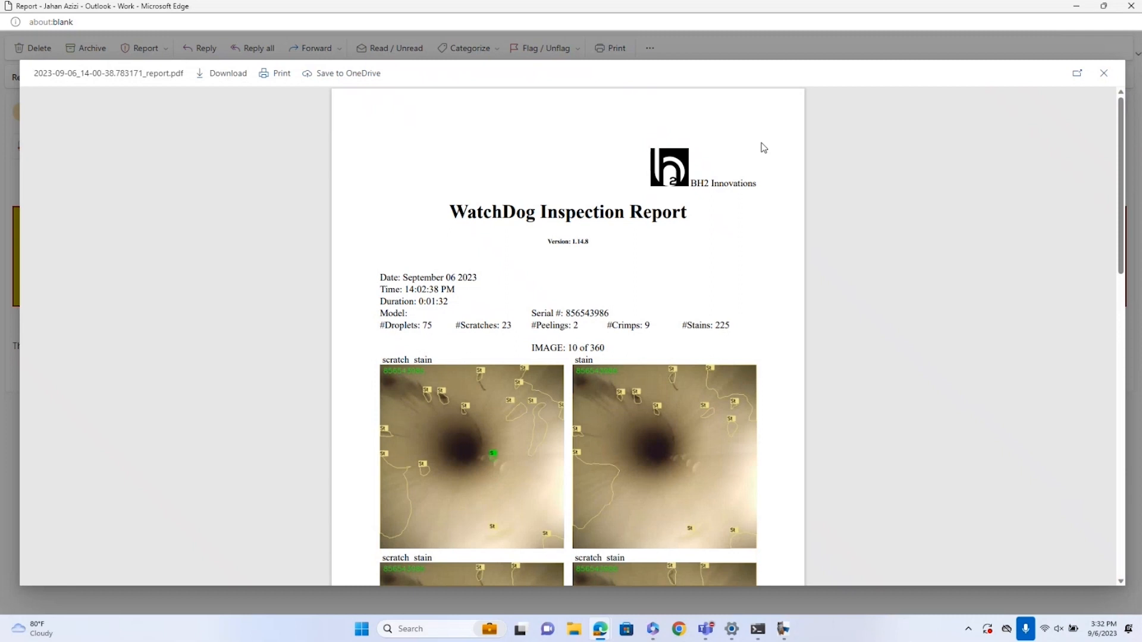
mouse_move(1106, 499)
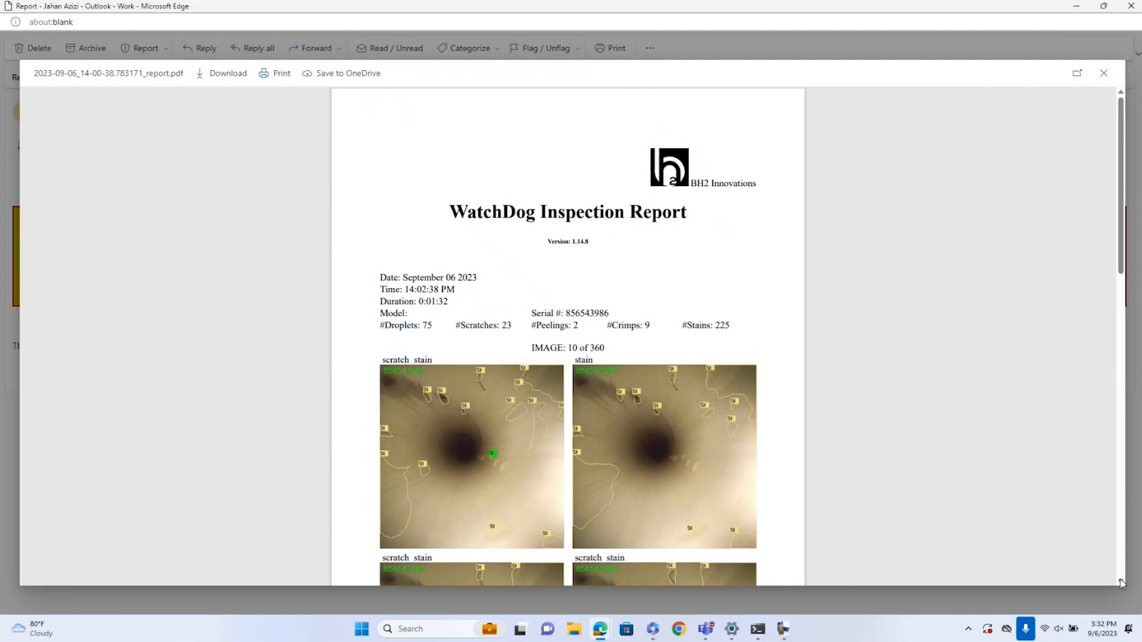
scroll("down", 3)
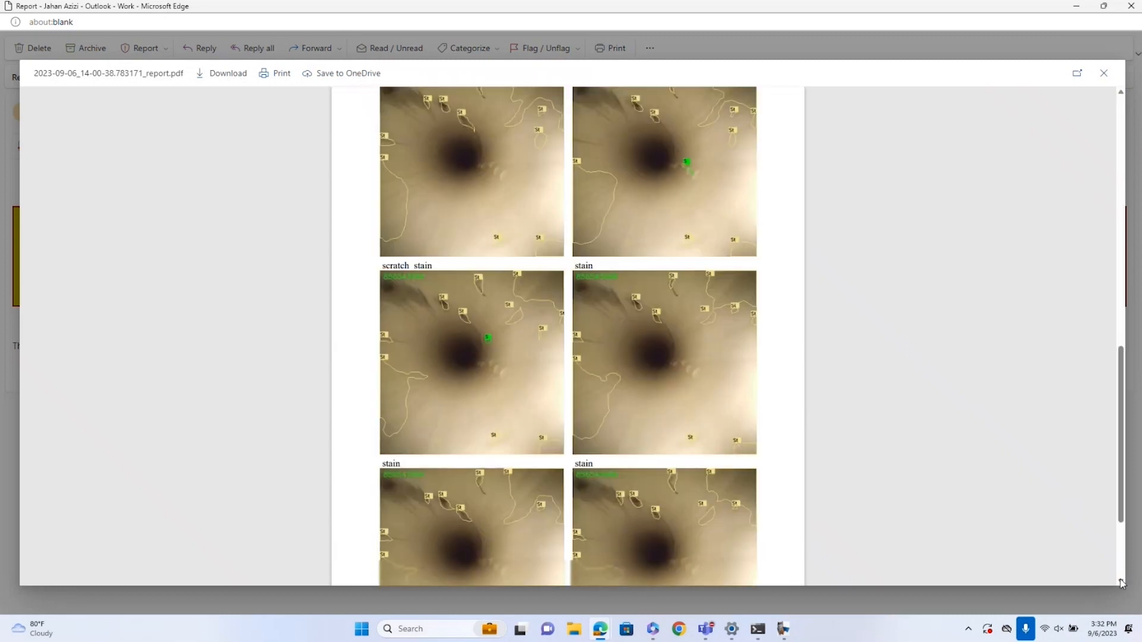
scroll("down", 3)
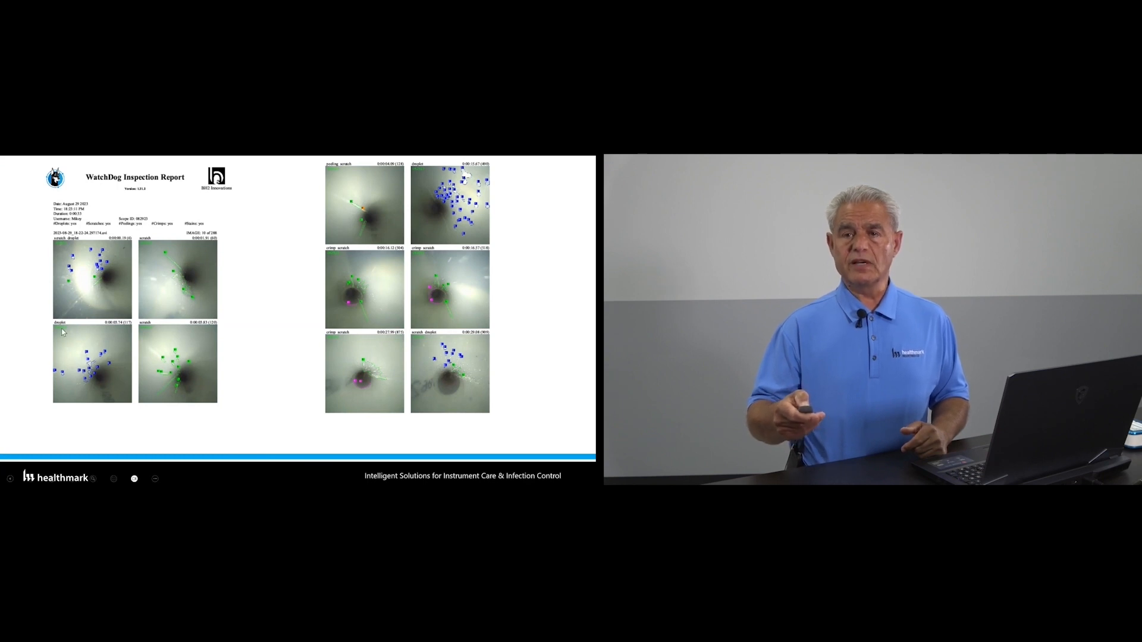
mouse_move(123, 264)
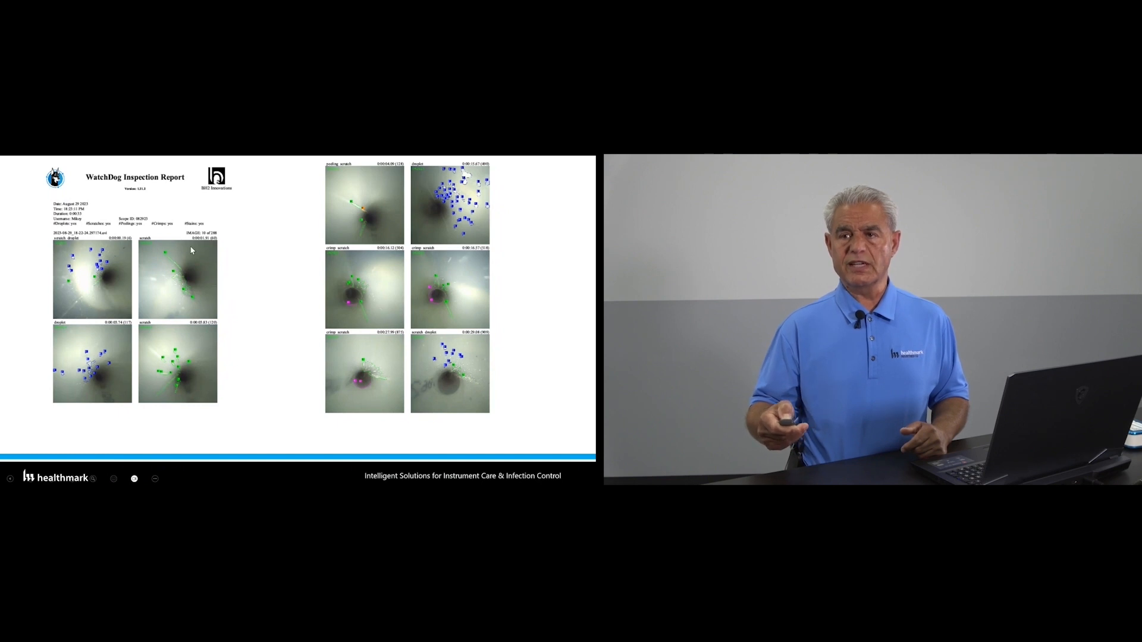
mouse_move(322, 266)
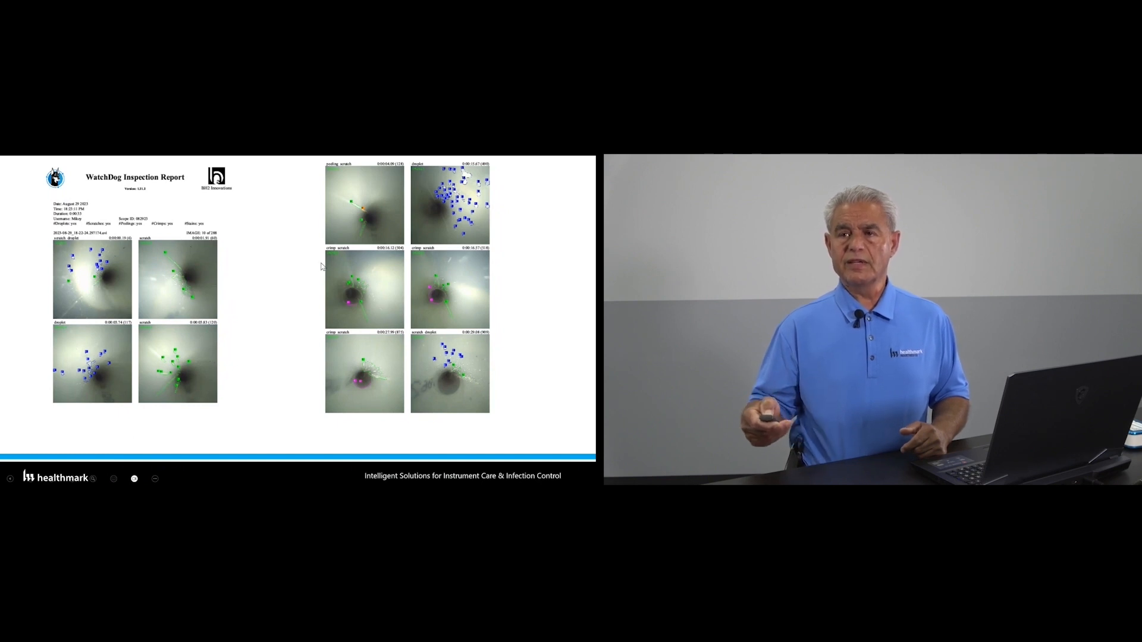